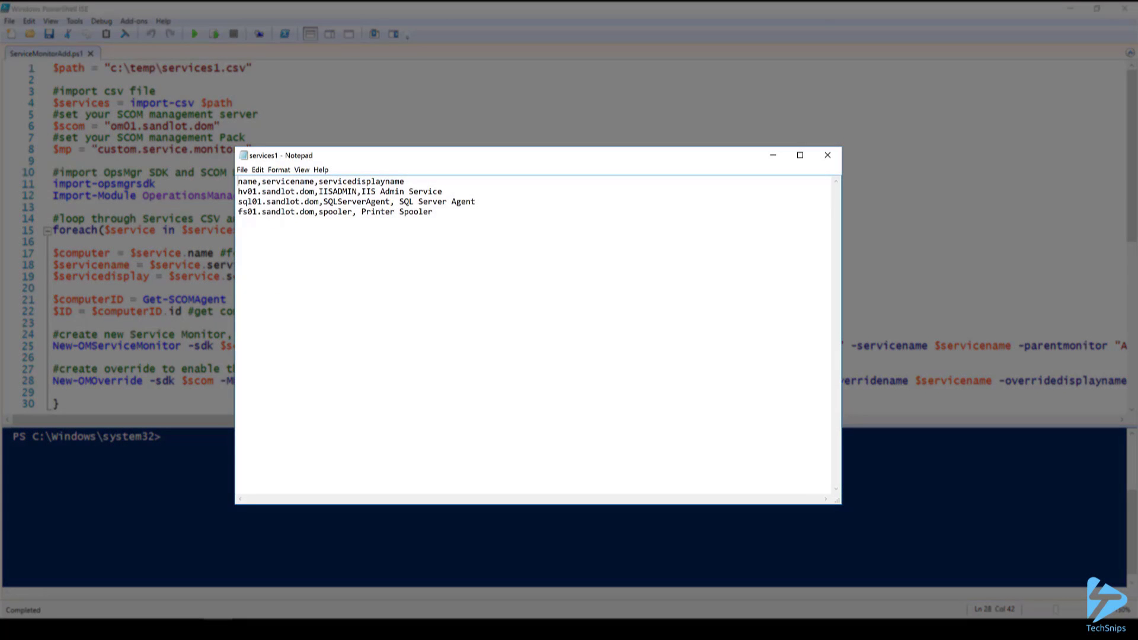
Review the servicename and servicedisplayname columns of the CSV and close it
double_click(287, 181)
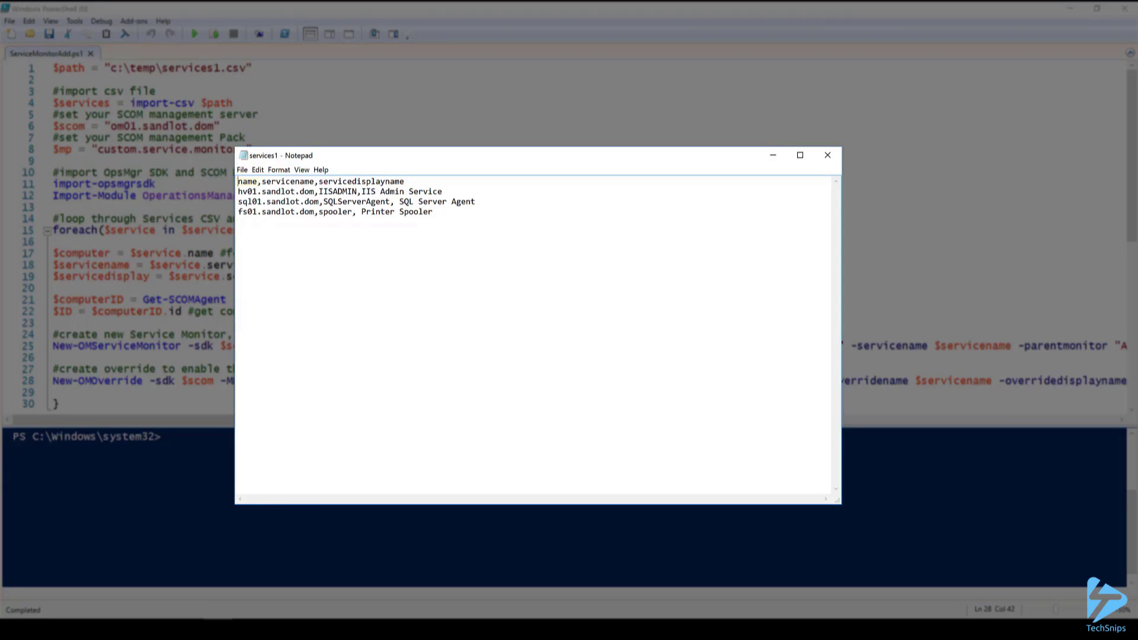
double_click(287, 181)
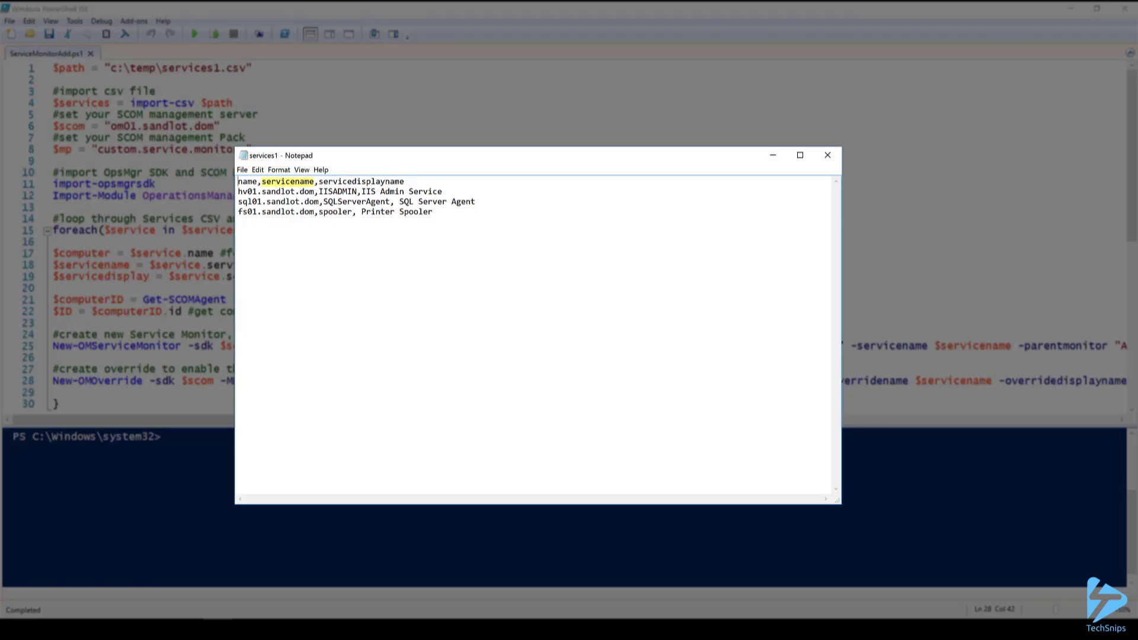
double_click(360, 182)
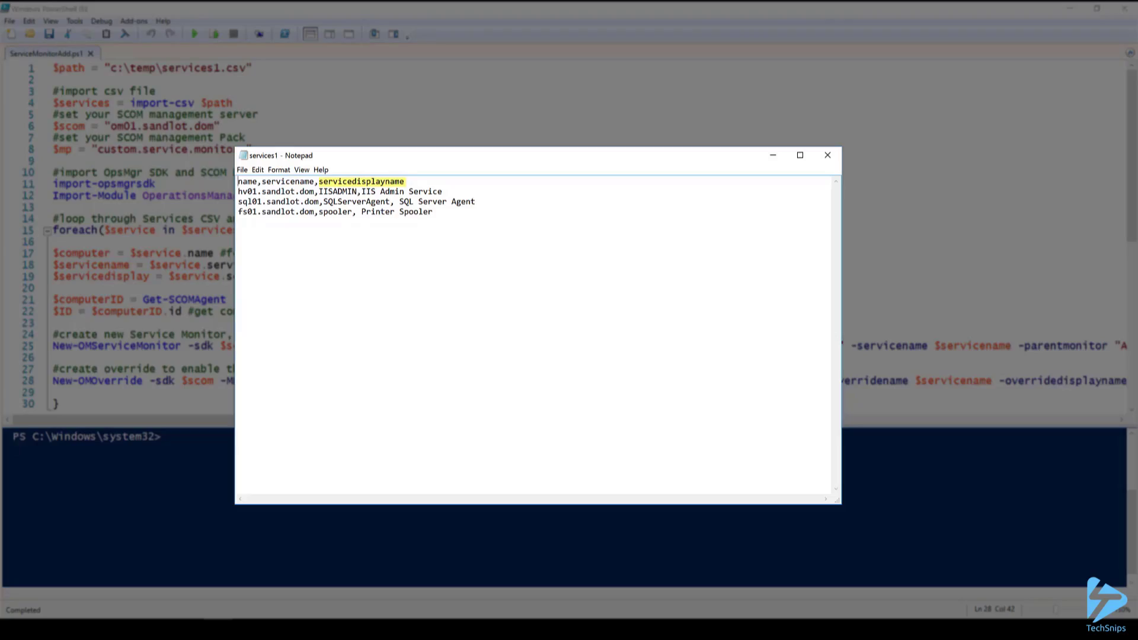
left_click(826, 155)
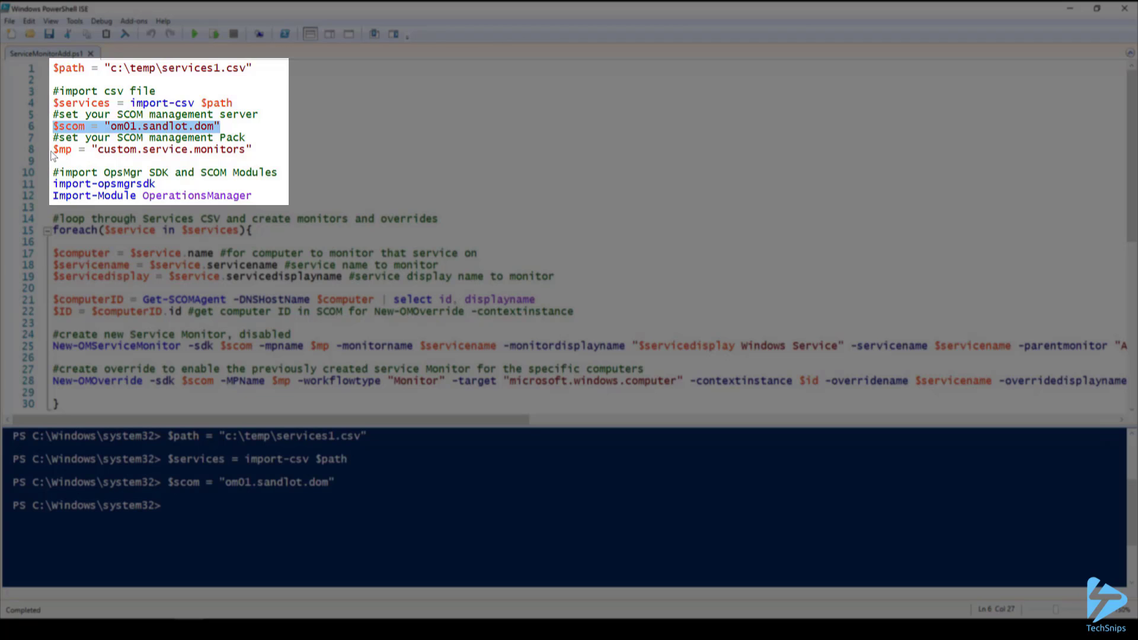
Run the management pack variable line, then the OpsMgr SDK and OperationsManager module imports
left_click(98, 150)
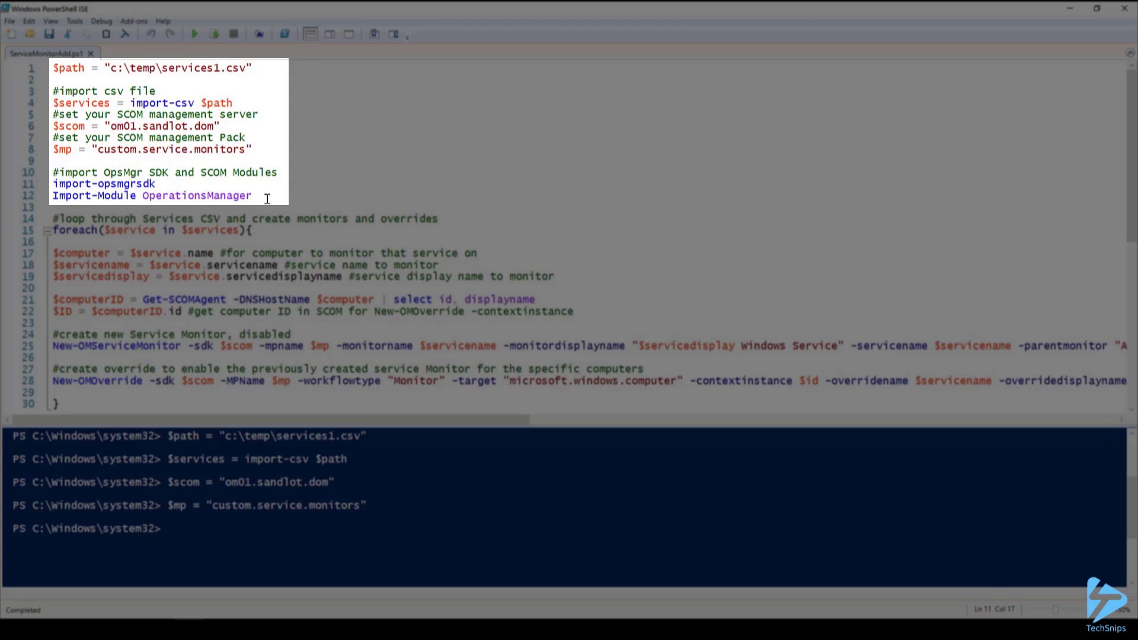
left_click_drag(54, 184, 252, 196)
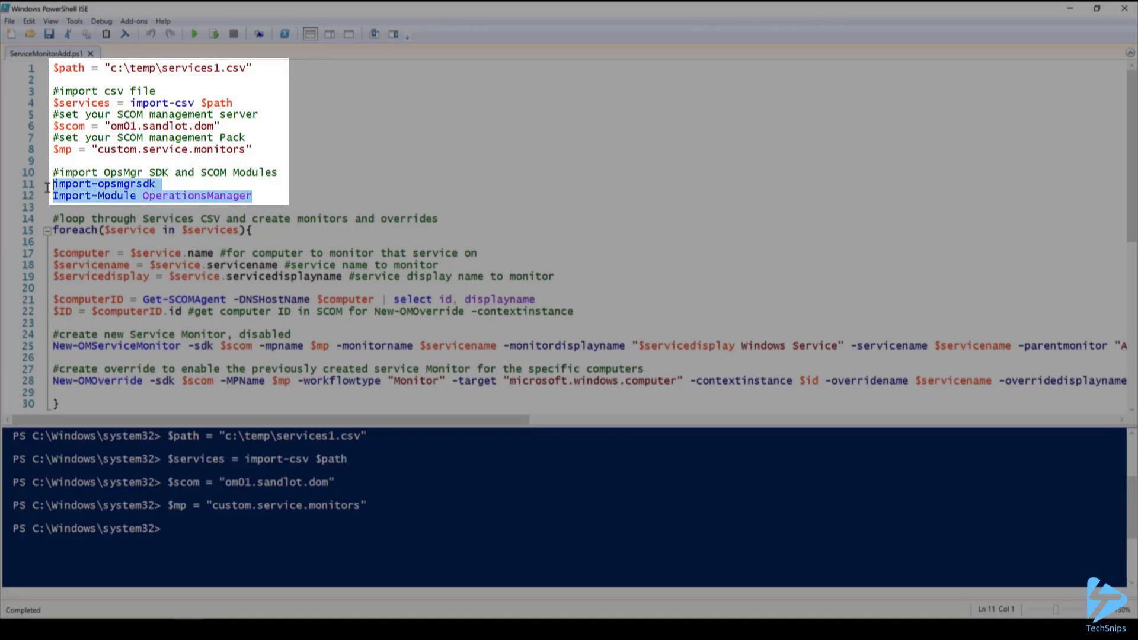
left_click(213, 34)
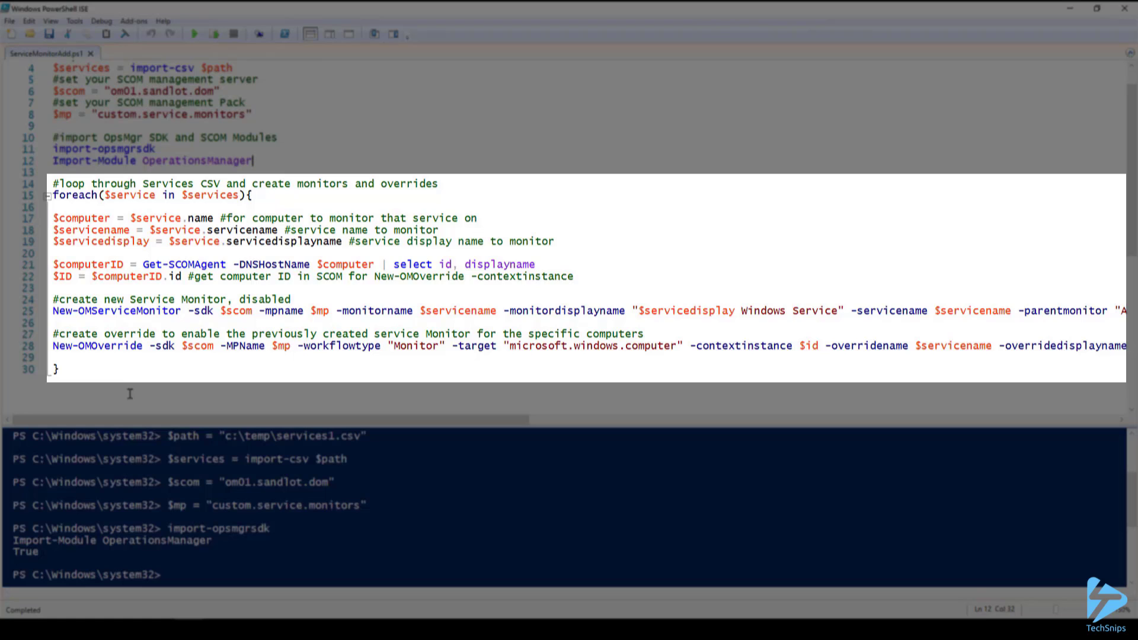
Review the loop's New-OMServiceMonitor and New-OMOverride parameters in the script
double_click(113, 311)
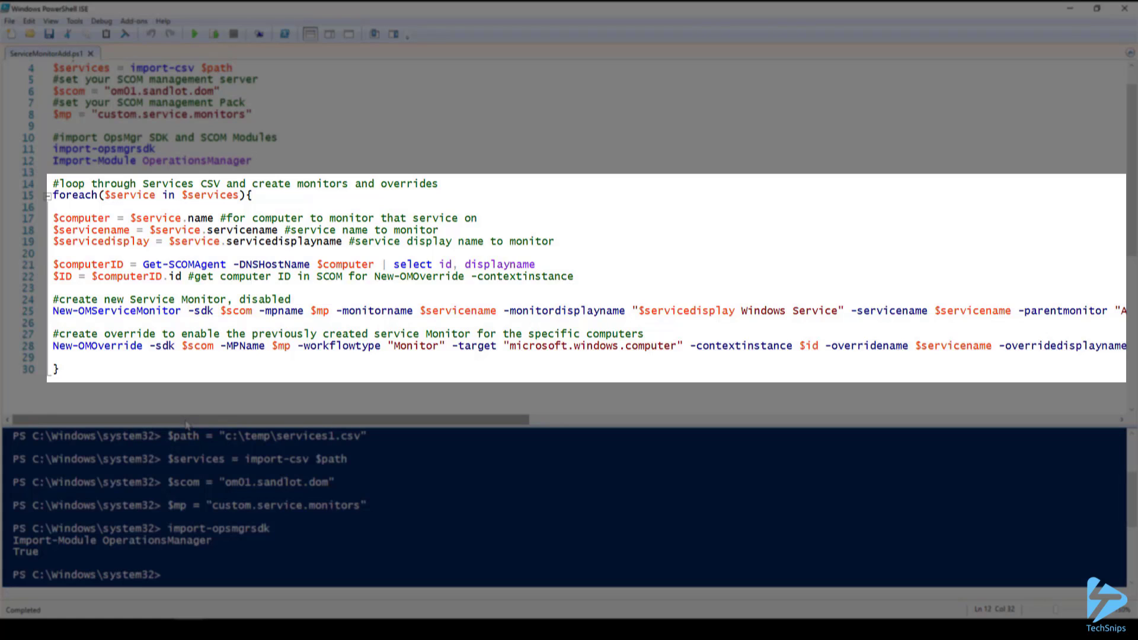
double_click(282, 311)
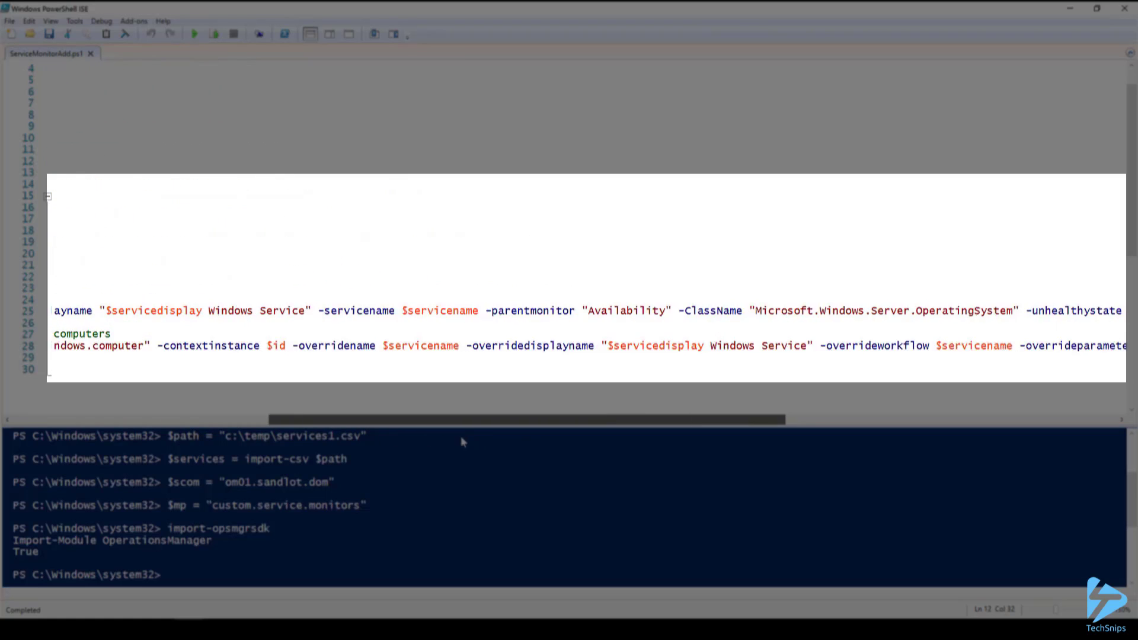
scroll("right", 3)
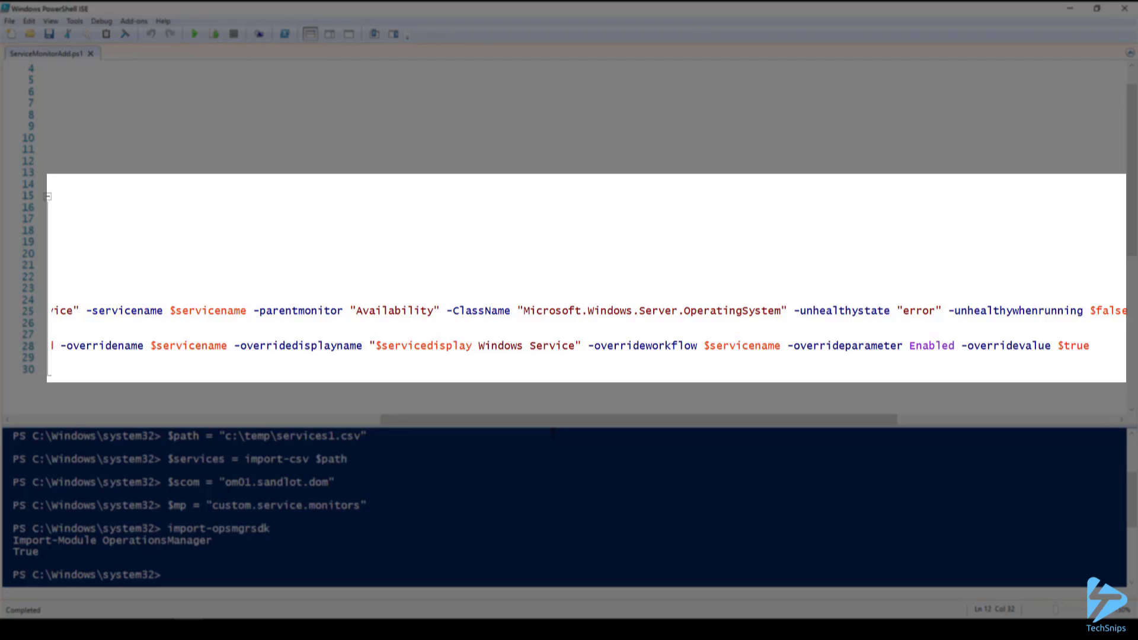
double_click(297, 311)
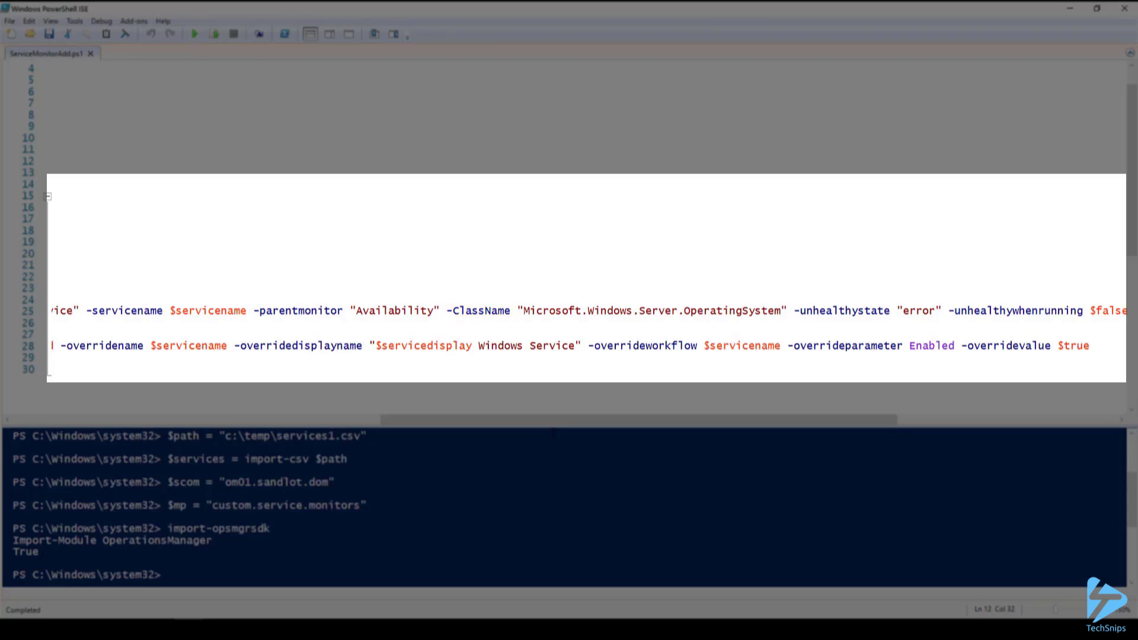
double_click(842, 311)
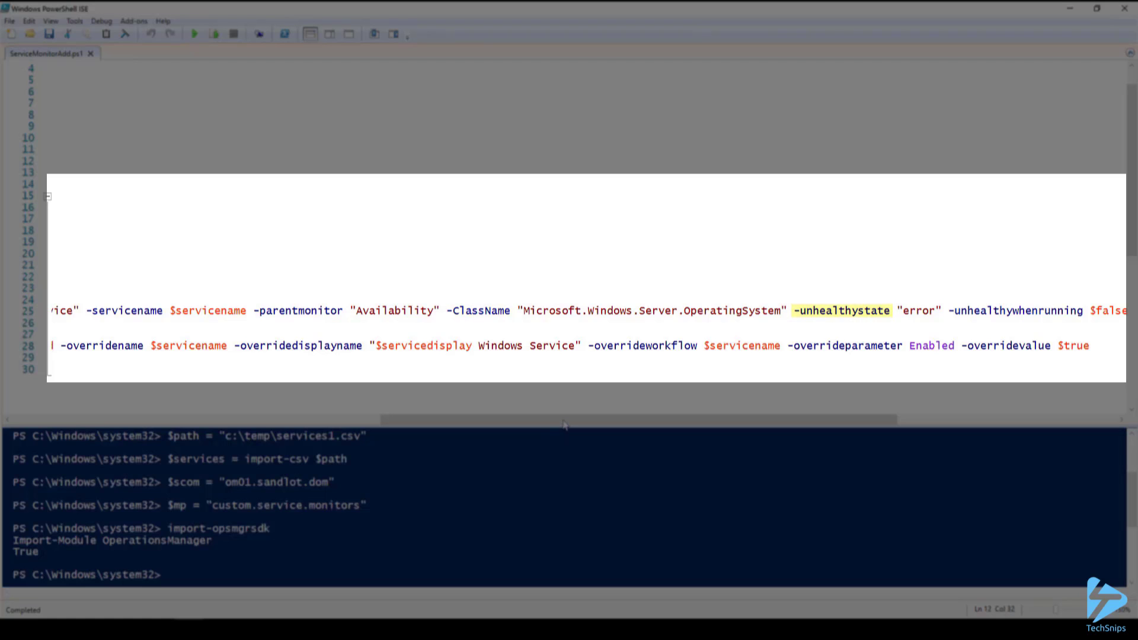
left_click_drag(567, 419, 753, 420)
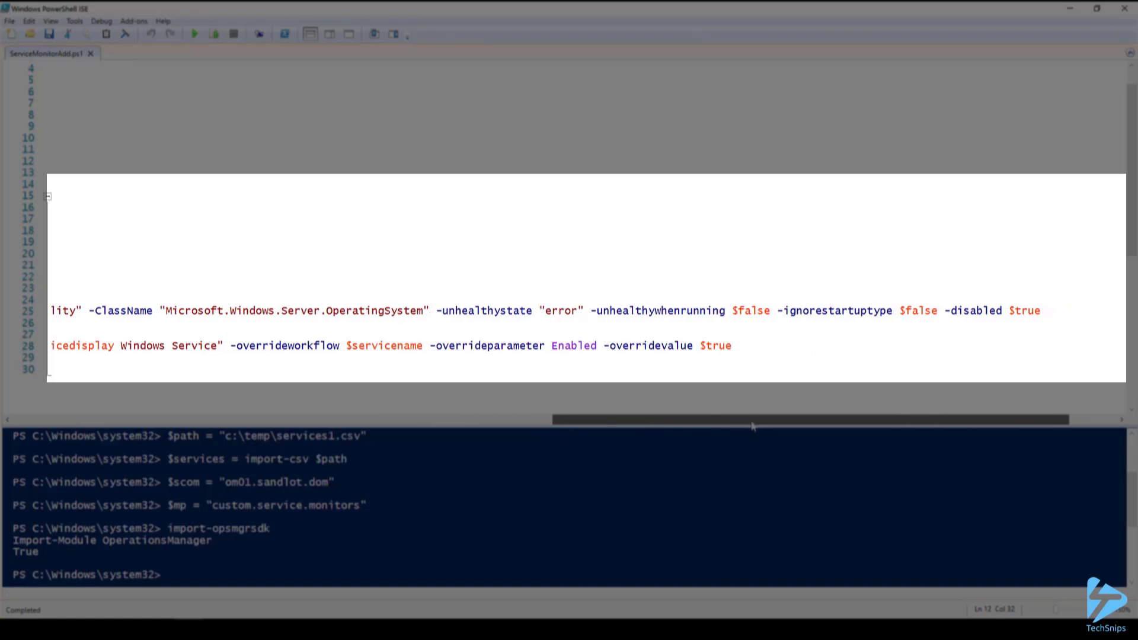
left_click_drag(752, 419, 766, 418)
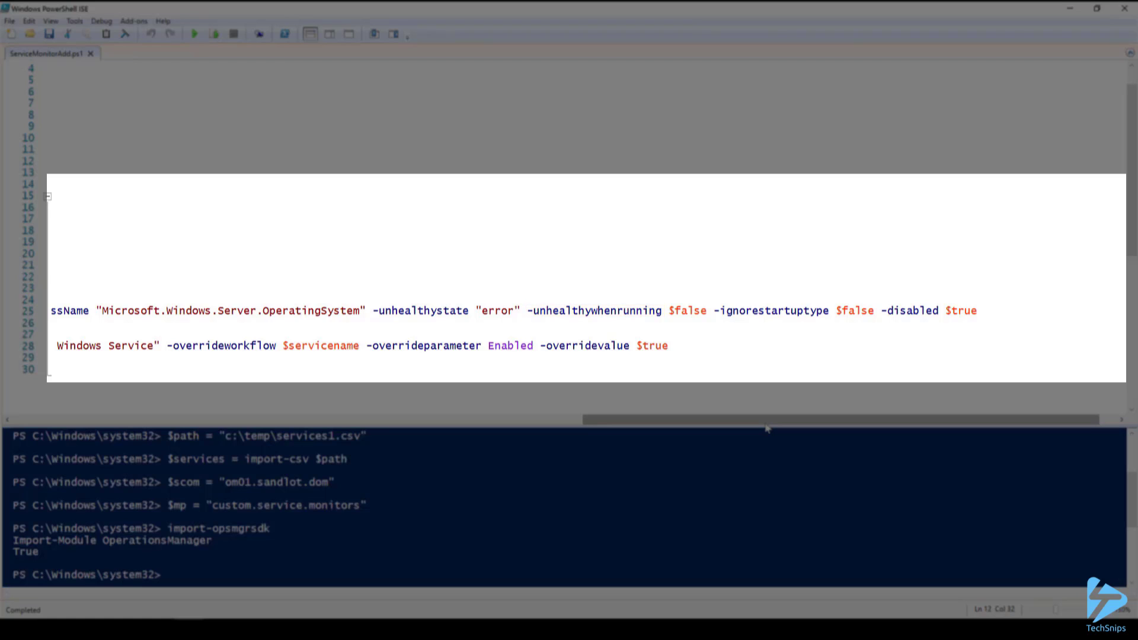
double_click(772, 311)
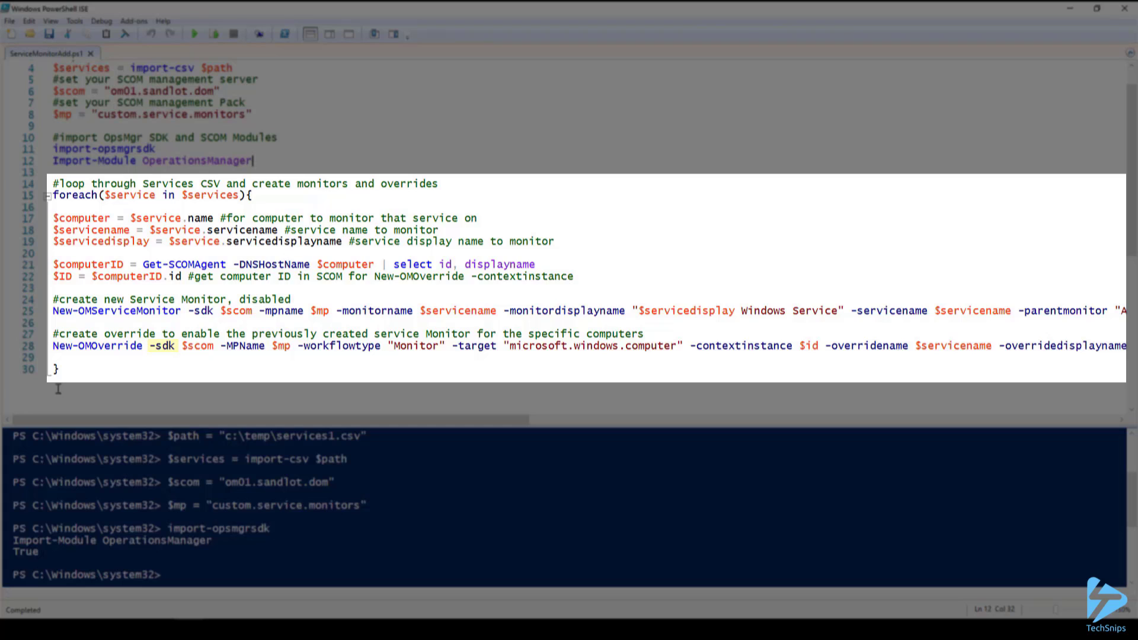
double_click(244, 345)
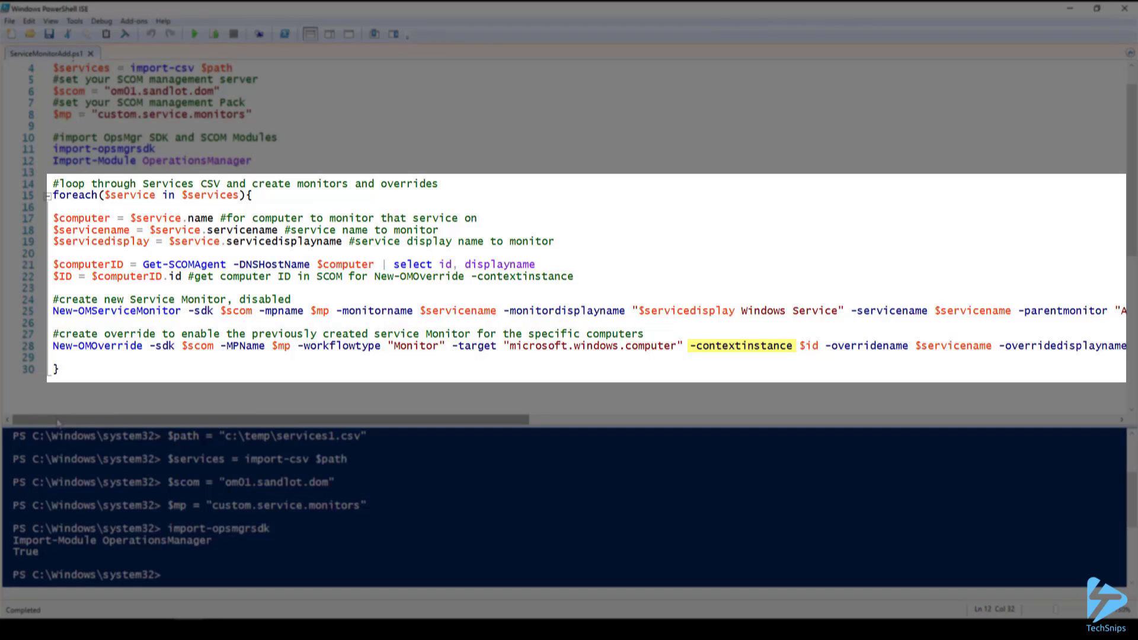
left_click(253, 160)
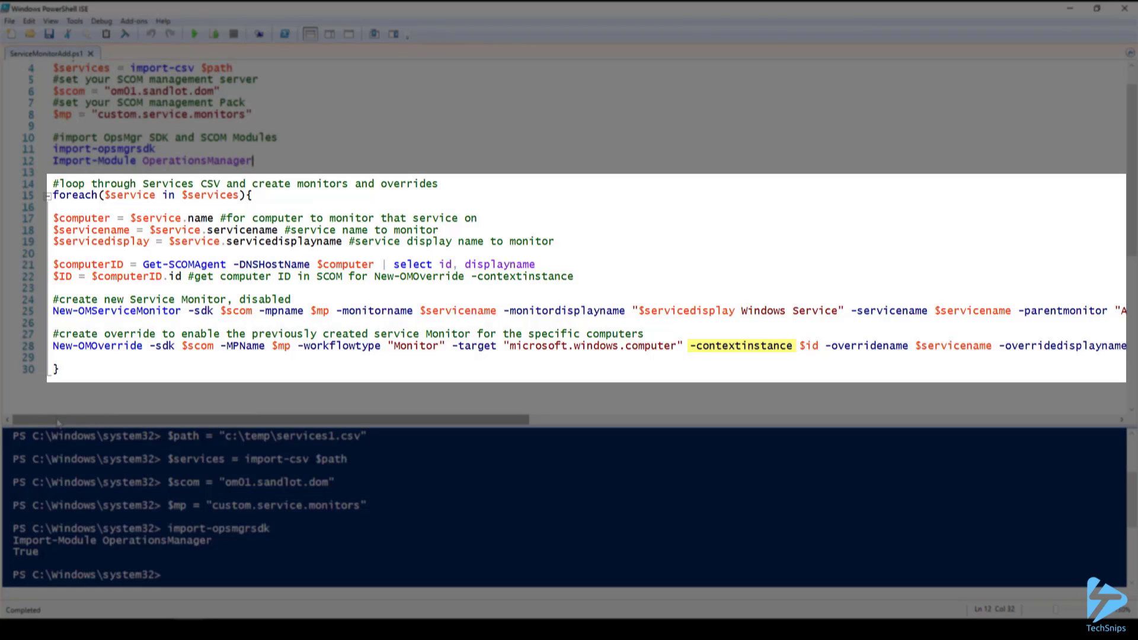
scroll("right", 3)
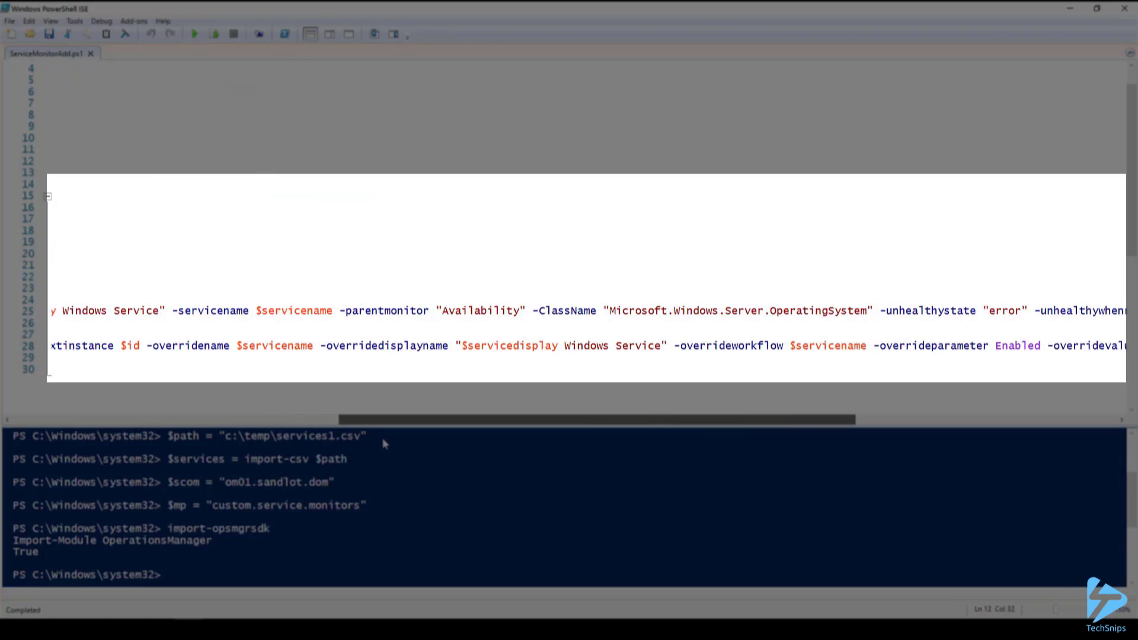
double_click(188, 345)
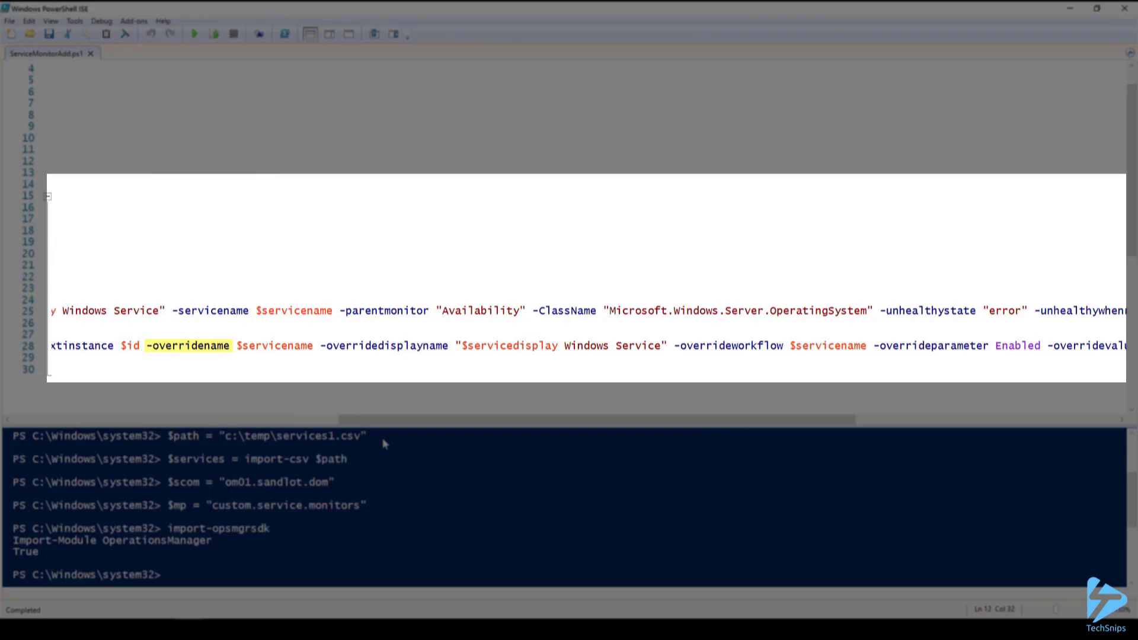
double_click(384, 345)
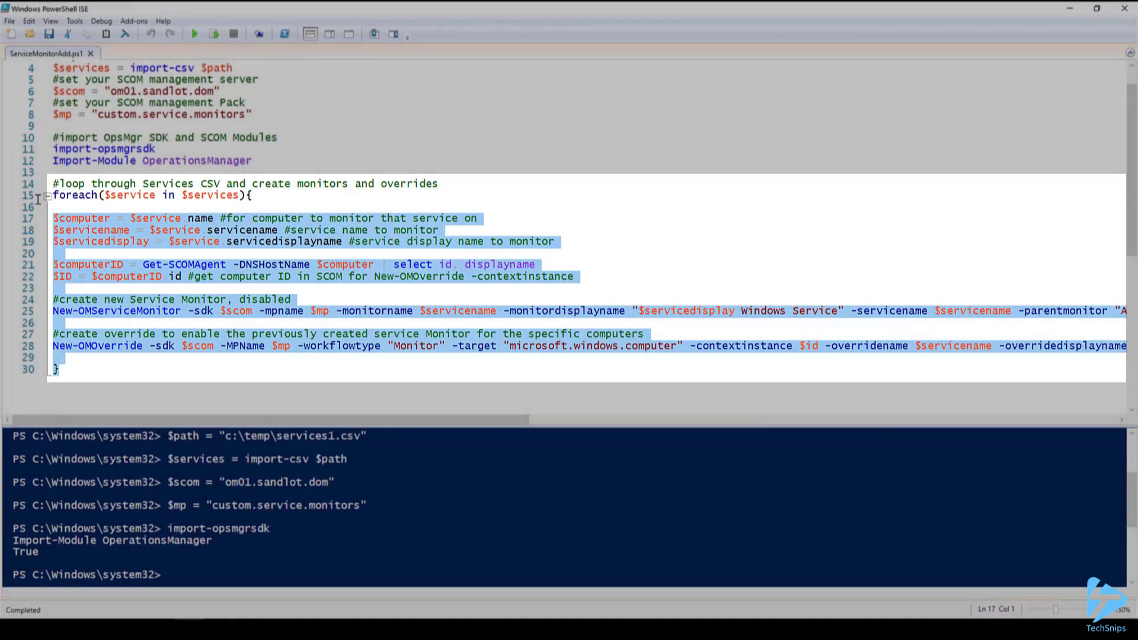
Run the foreach loop creating a disabled service monitor and enabling override per CSV row
left_click(193, 34)
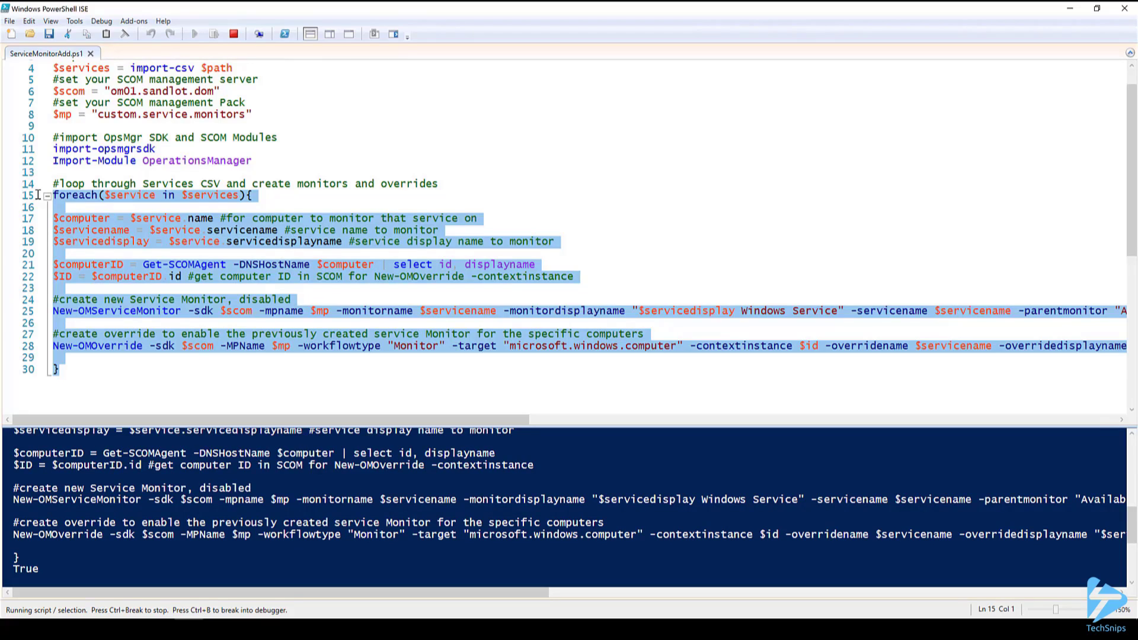
type("r")
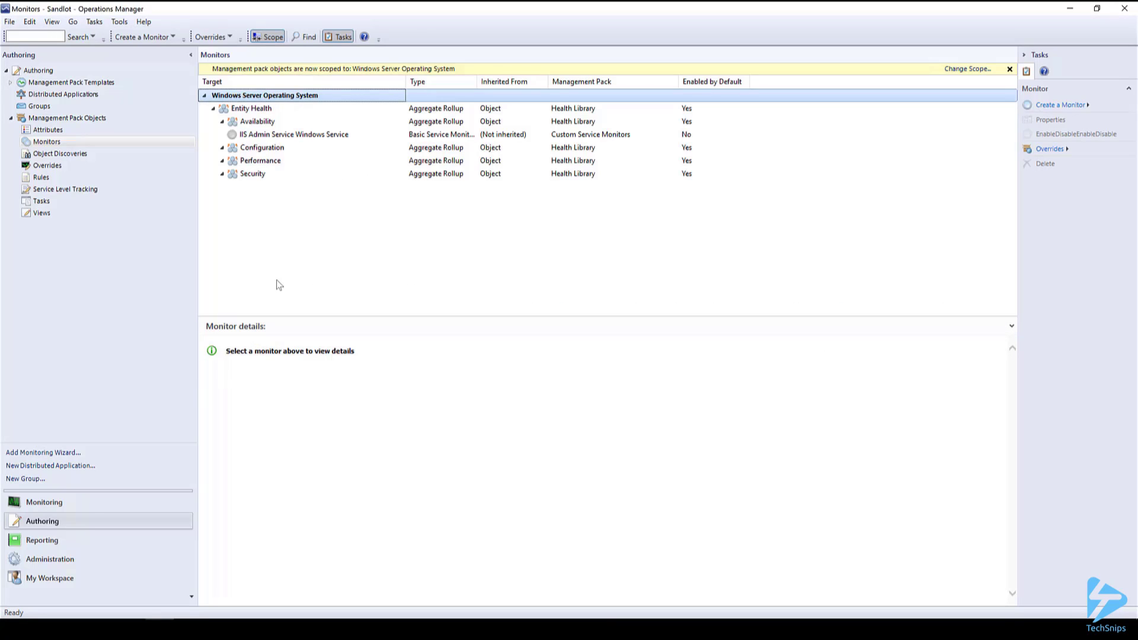
Refresh Authoring > Monitors to list the new service monitors and open SQL Server Agent's properties
left_click(46, 141)
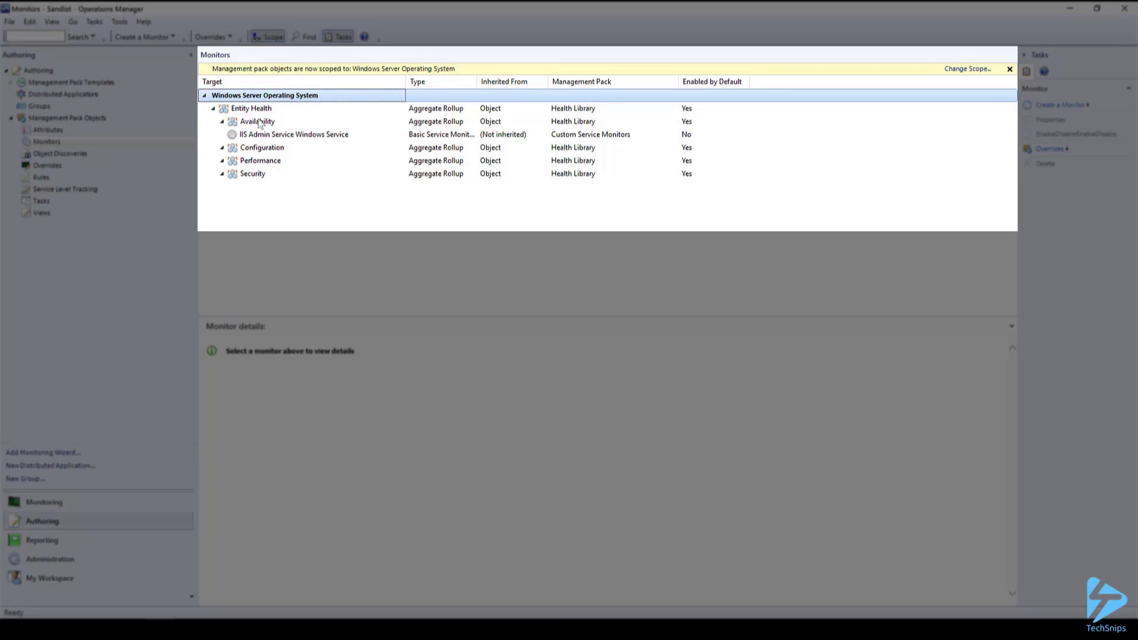
right_click(256, 121)
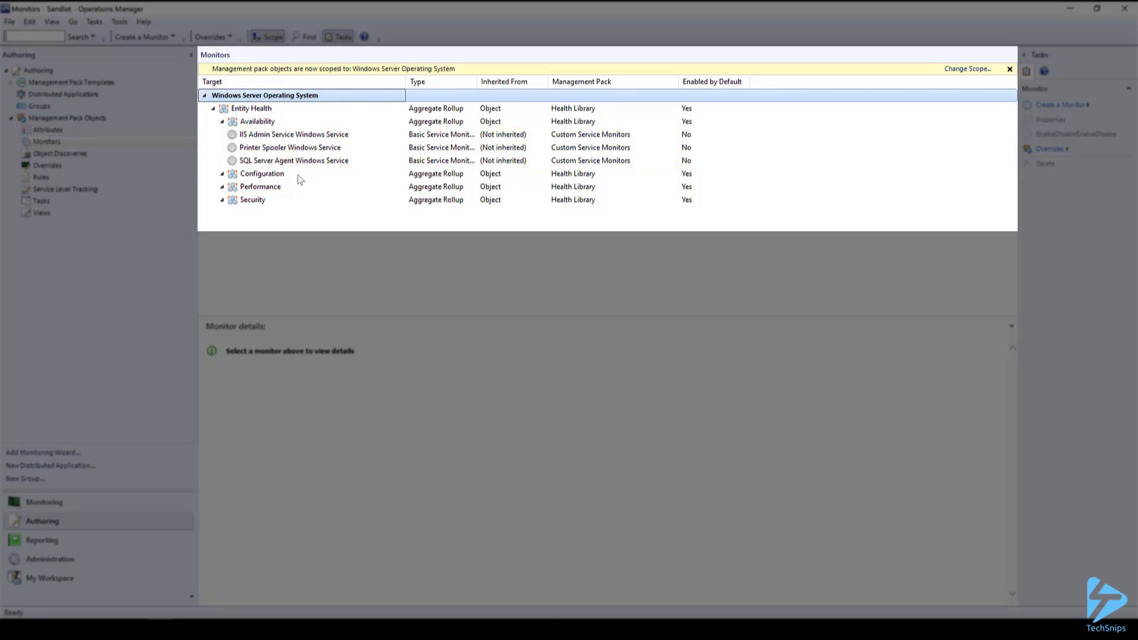
right_click(294, 160)
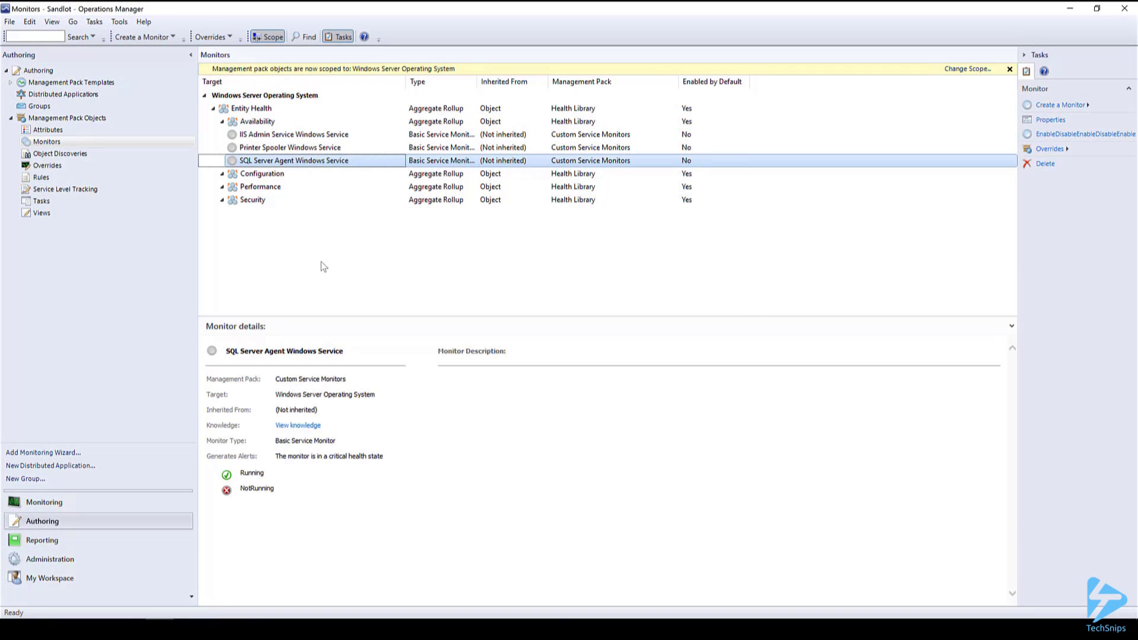
left_click(1049, 119)
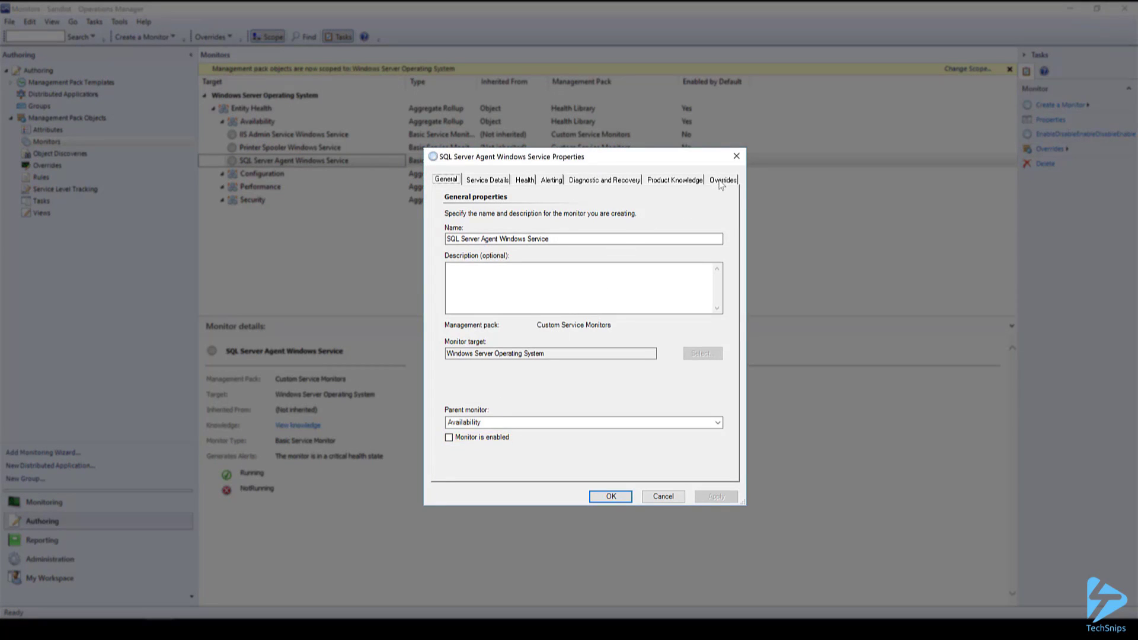
Show the overrides summary with Enabled set True for SQL01.Sandlot.dom
left_click(722, 180)
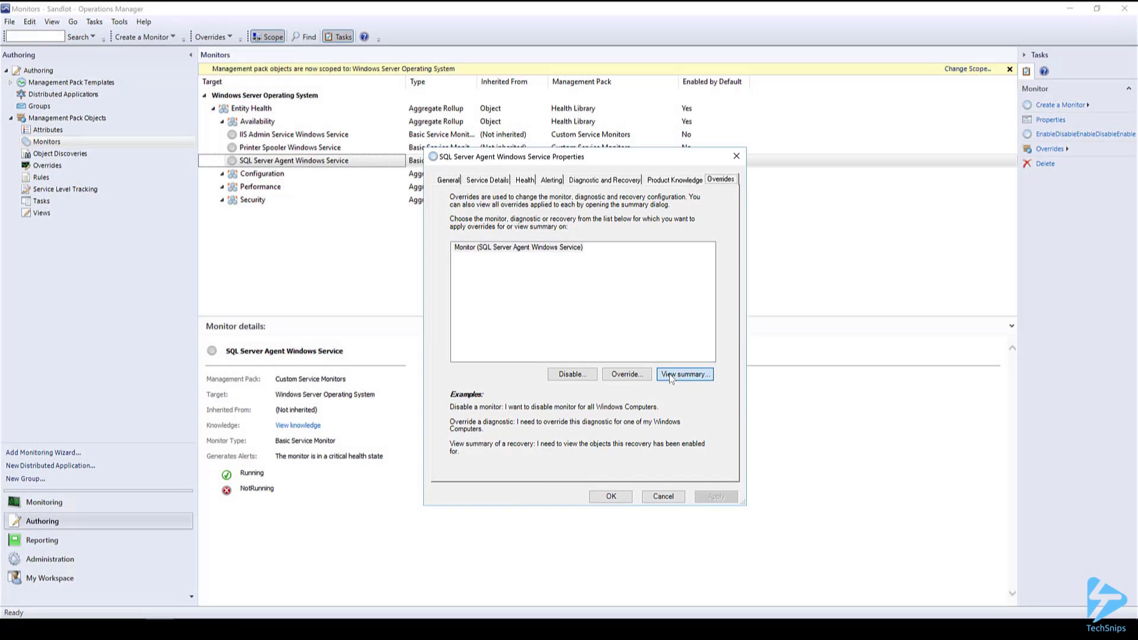
left_click(683, 374)
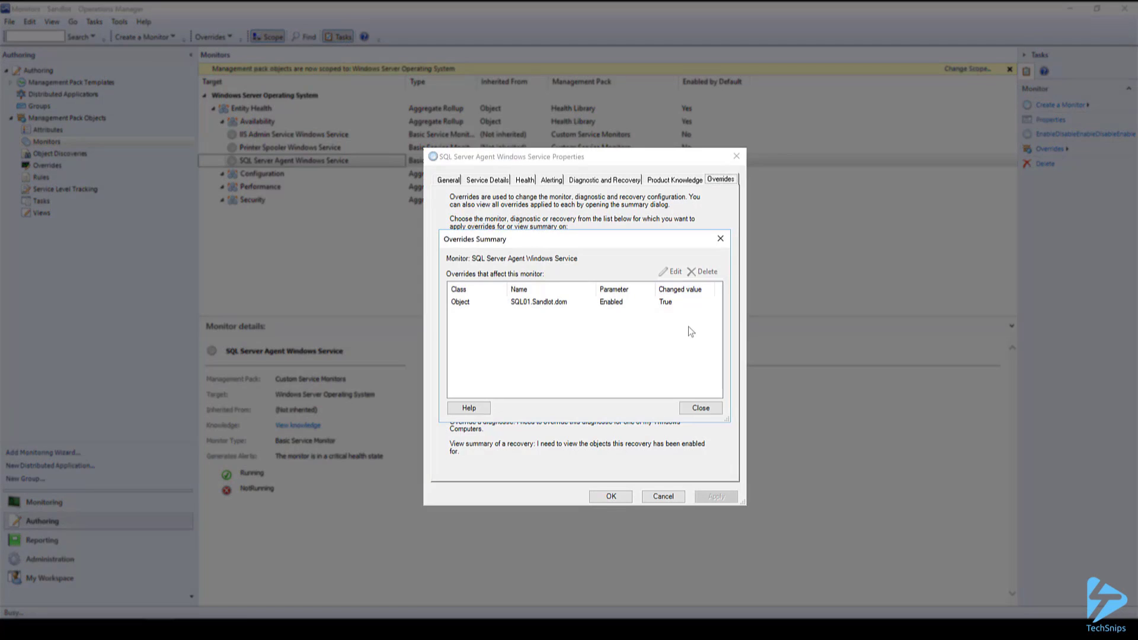
left_click(665, 301)
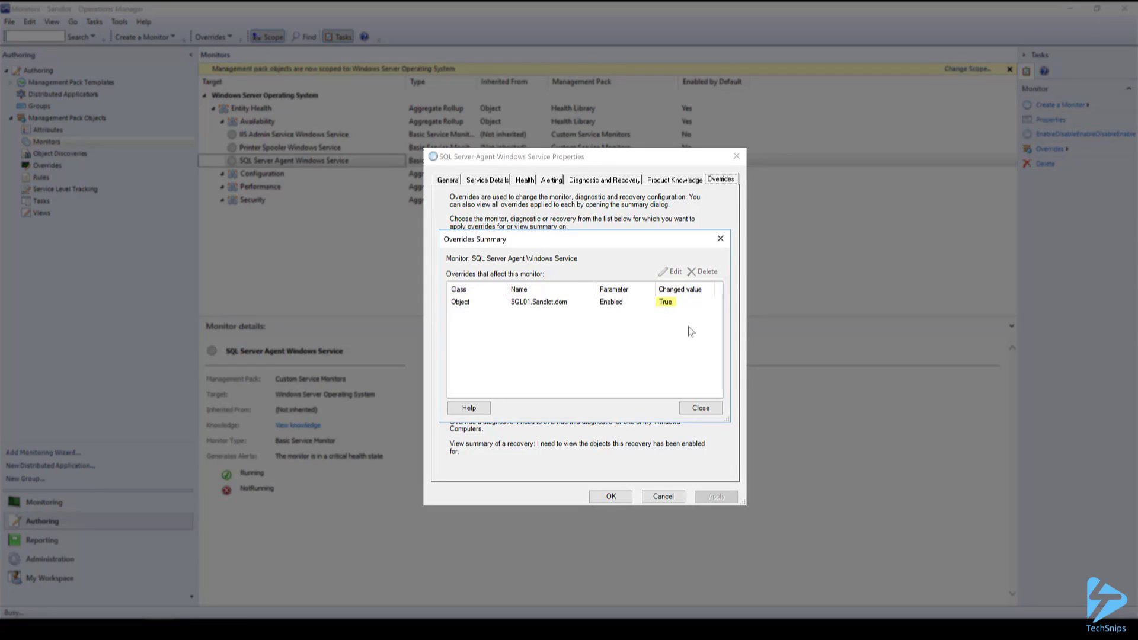
left_click(539, 301)
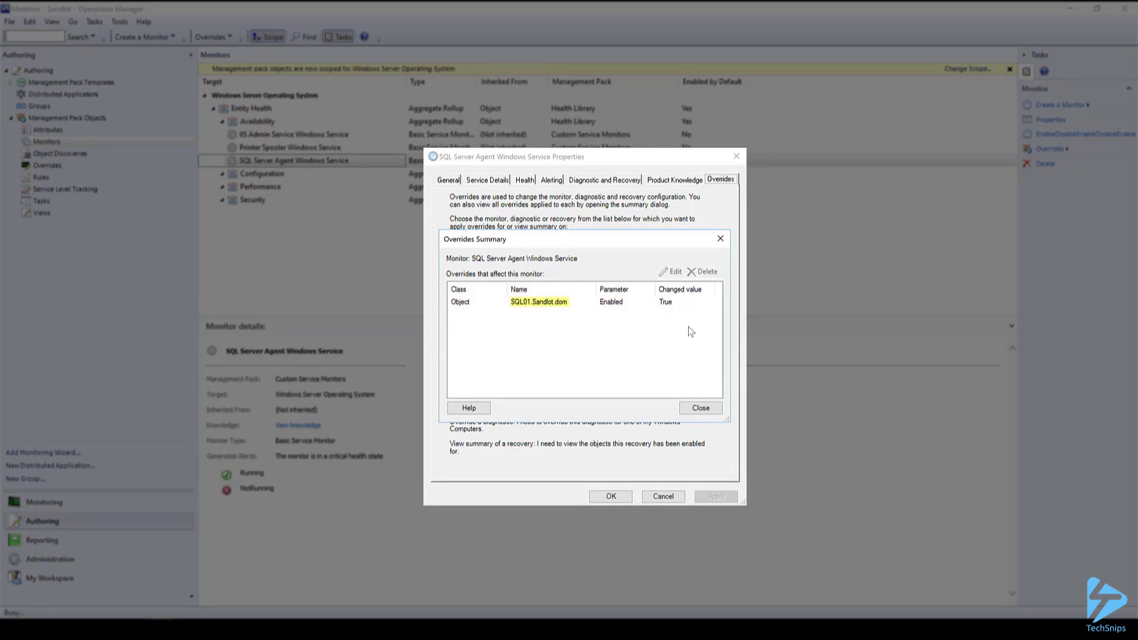